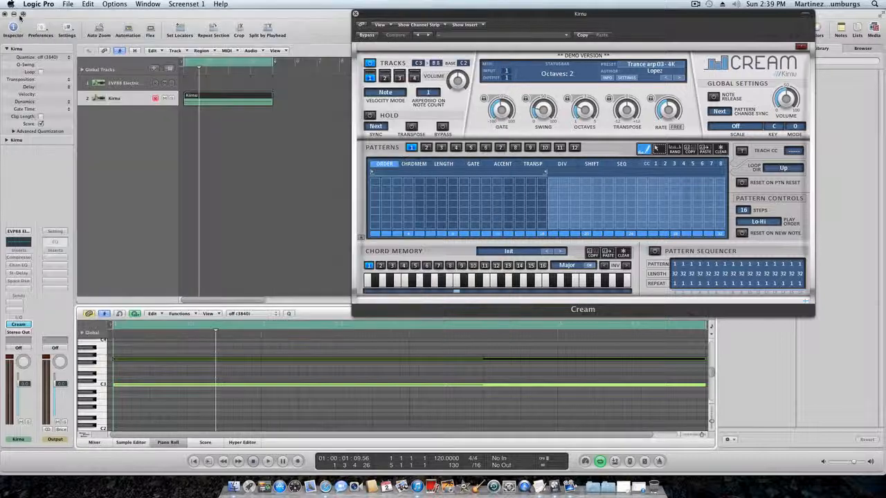
Close the Kirnu Cream project via File > Close Project, leaving the desktop
click(355, 13)
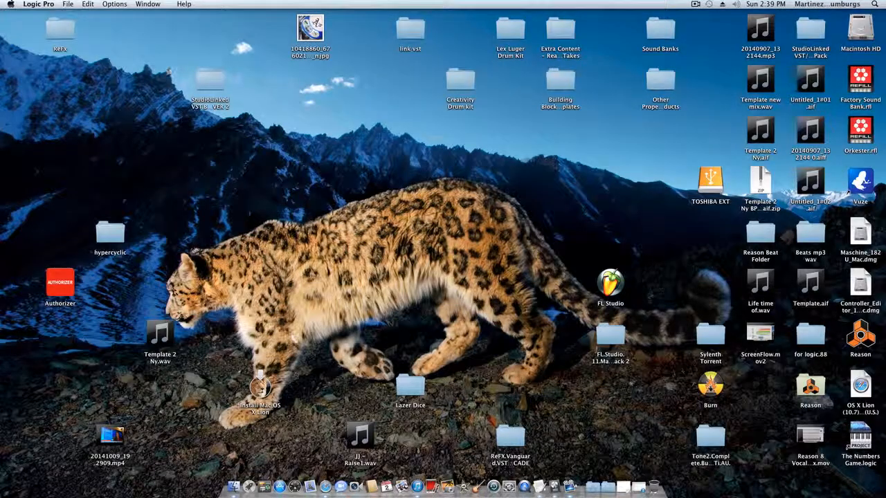
Create a new untitled project with two EVP88 Electric Piano software instrument tracks
click(67, 5)
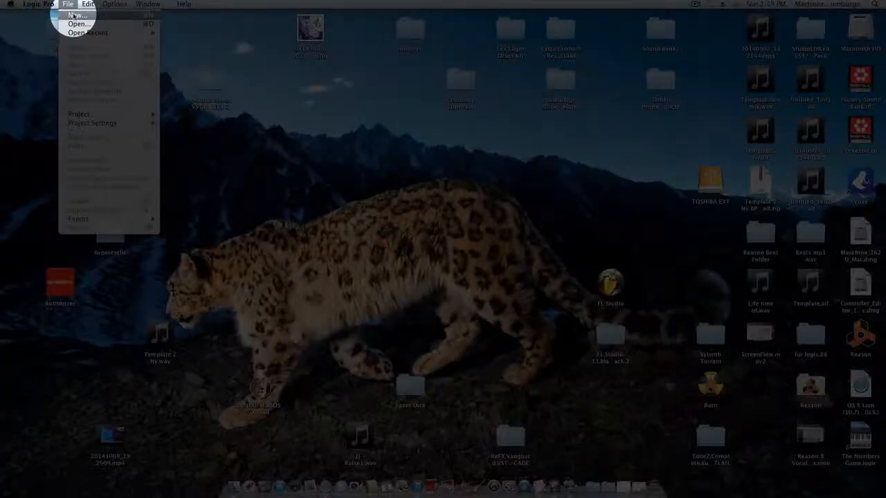
click(78, 24)
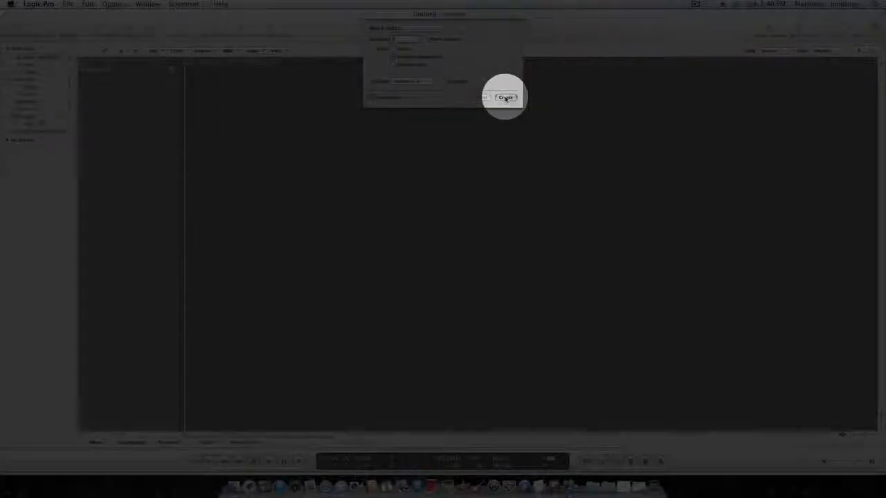
click(506, 97)
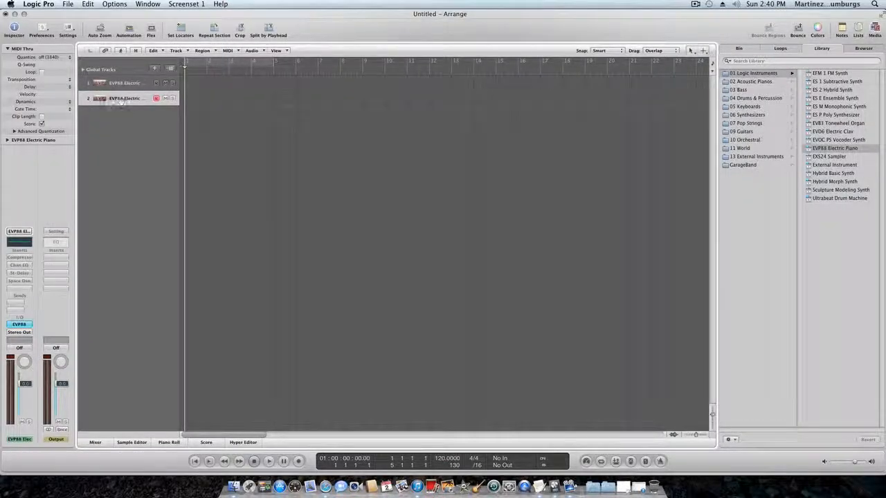
Load AU Instruments > Kirnu > Cream into track 2's instrument slot
click(117, 98)
text(Kirnu)
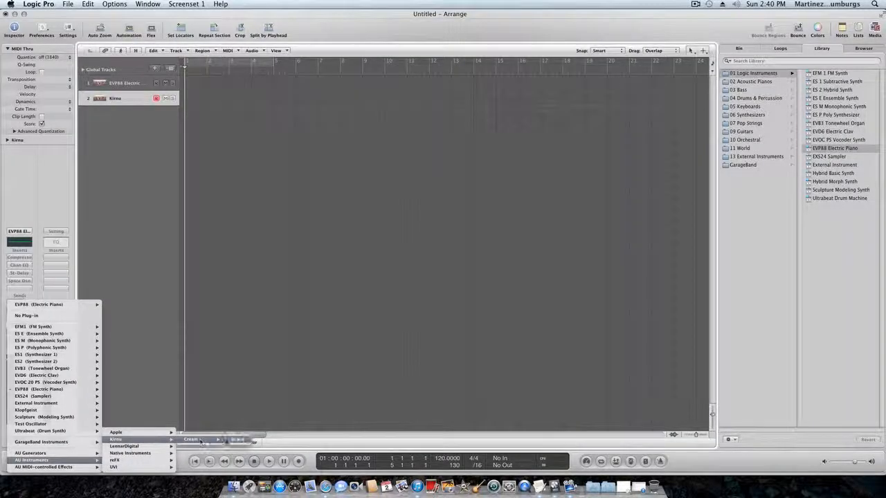
click(192, 440)
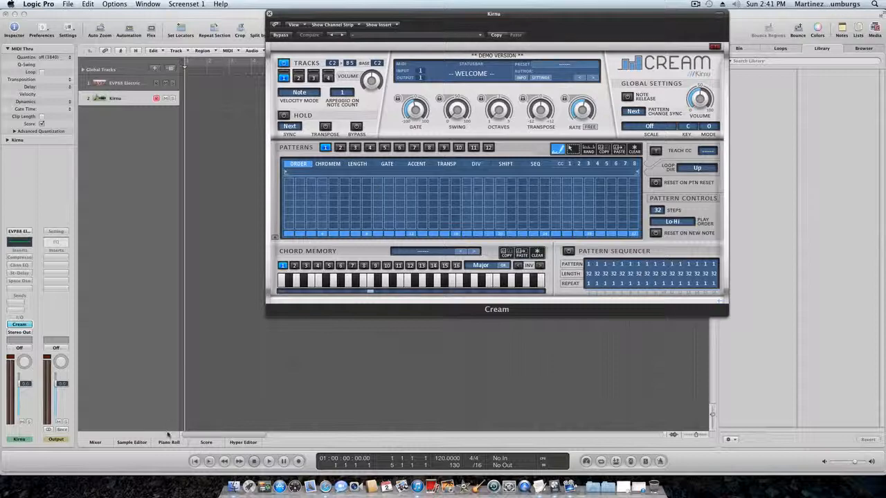
Draw a Kirnu MIDI region of long notes and stretch it across more bars
click(168, 442)
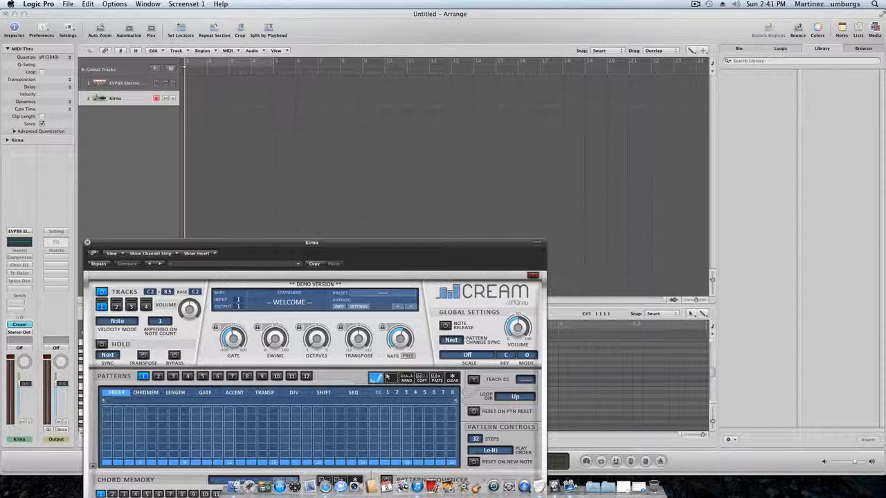
click(702, 313)
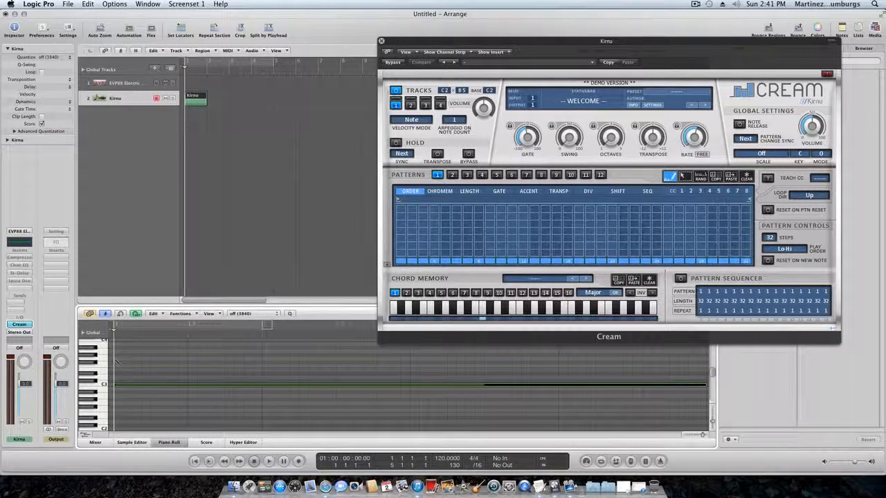
click(268, 461)
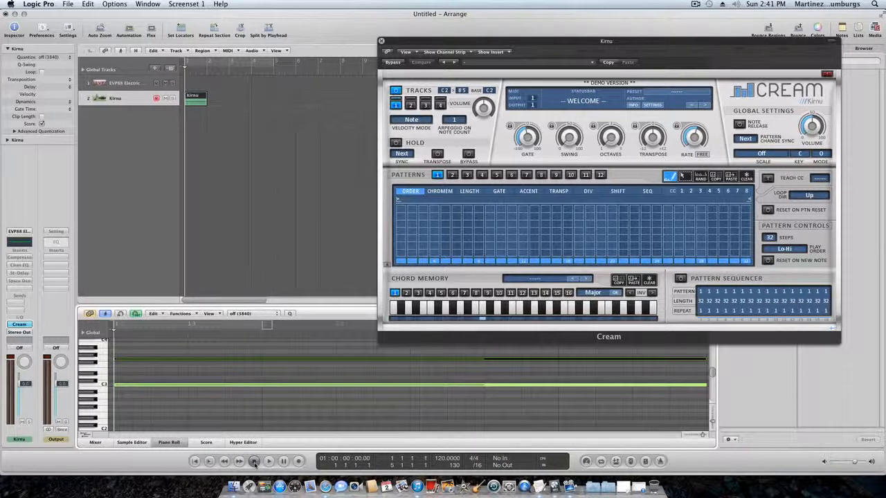
click(253, 461)
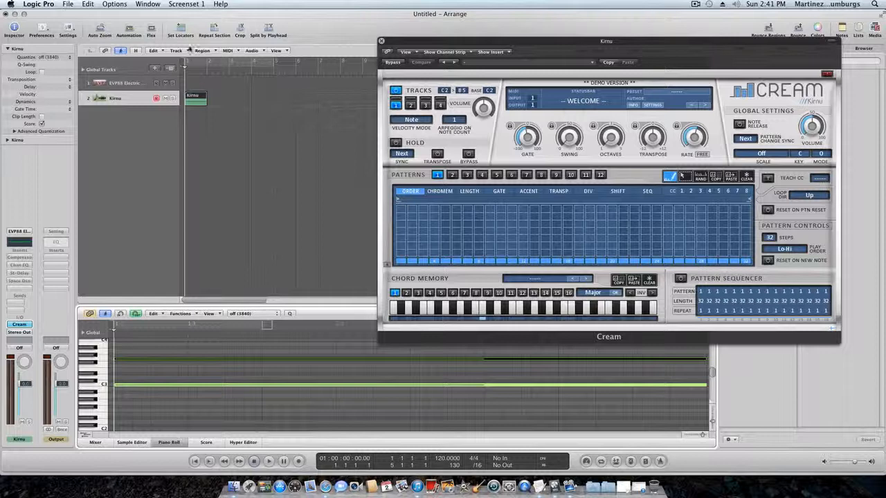
drag(205, 99, 274, 99)
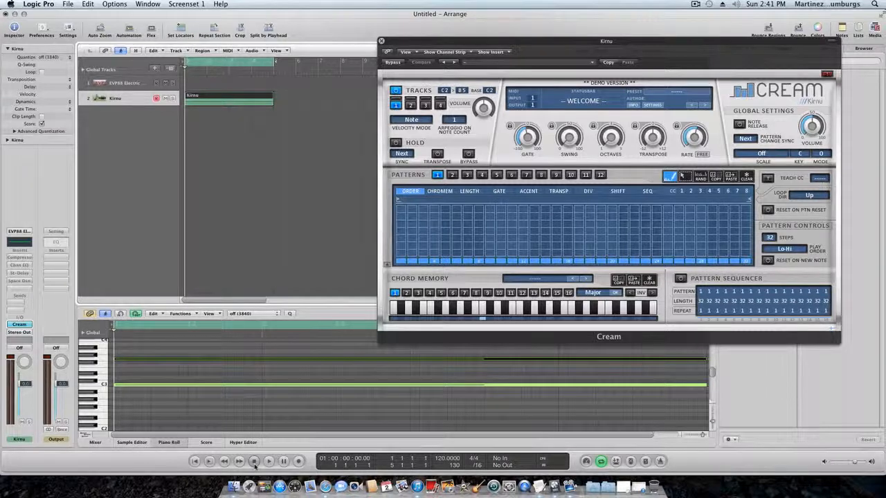
click(268, 461)
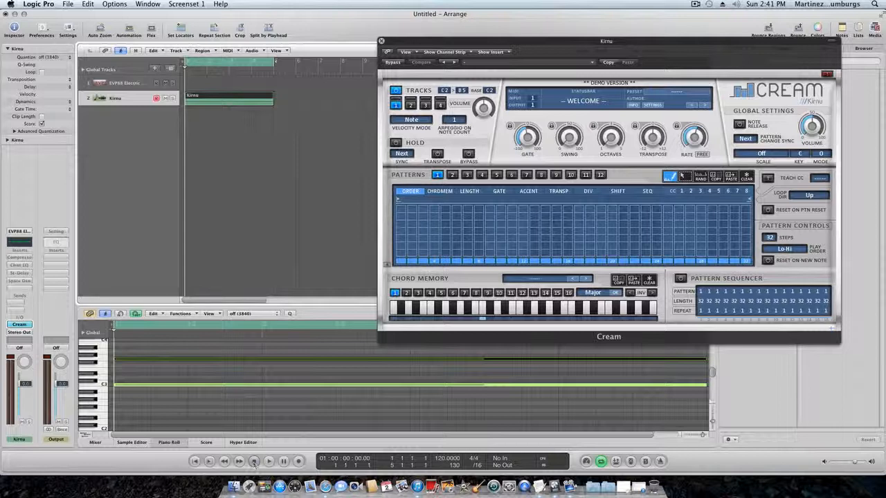
Open Window > Environment and add a New > Physical Input object
click(146, 4)
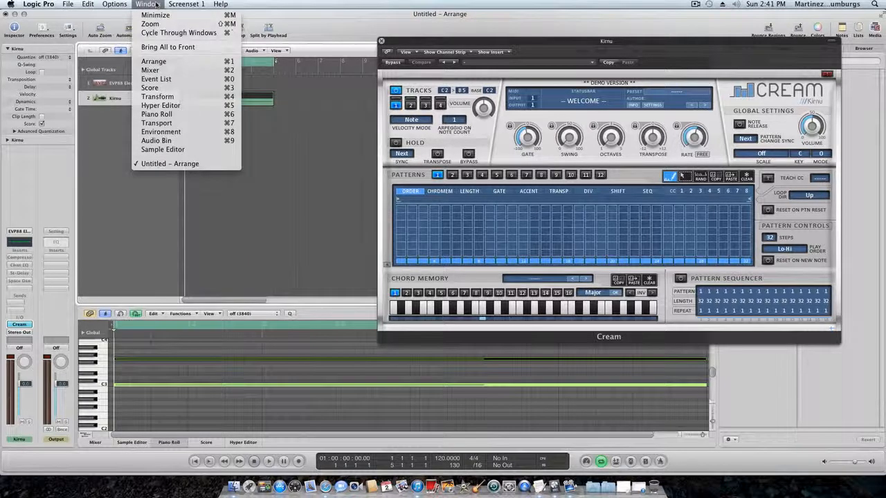
mouse_move(161, 131)
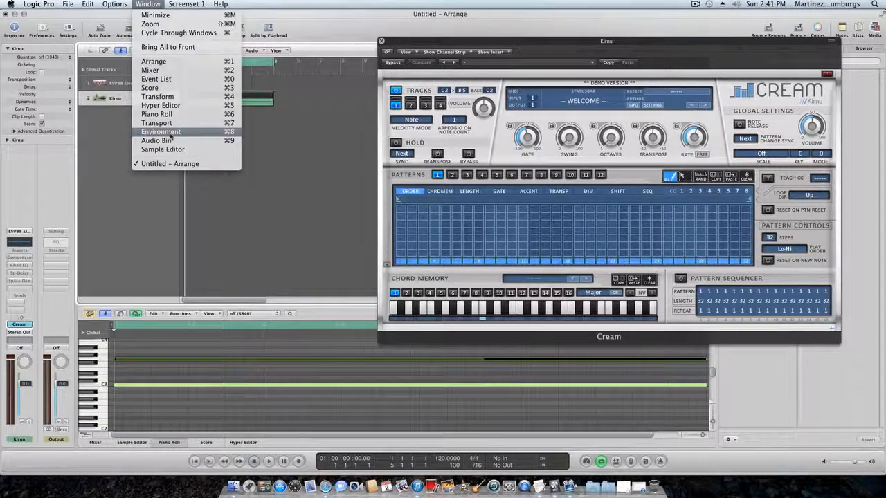
click(160, 131)
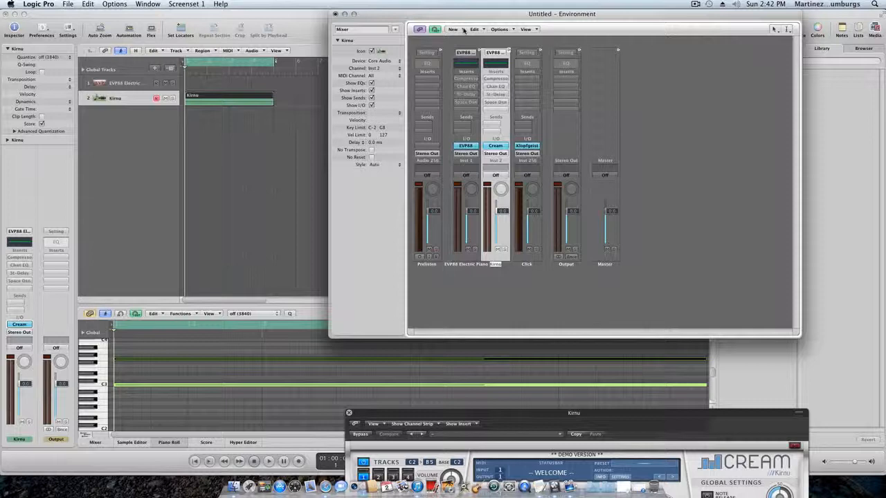
click(453, 29)
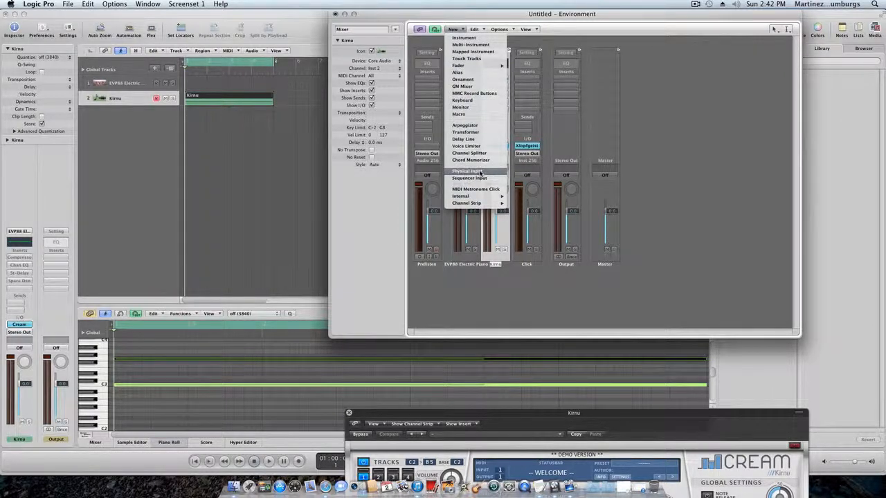
click(467, 171)
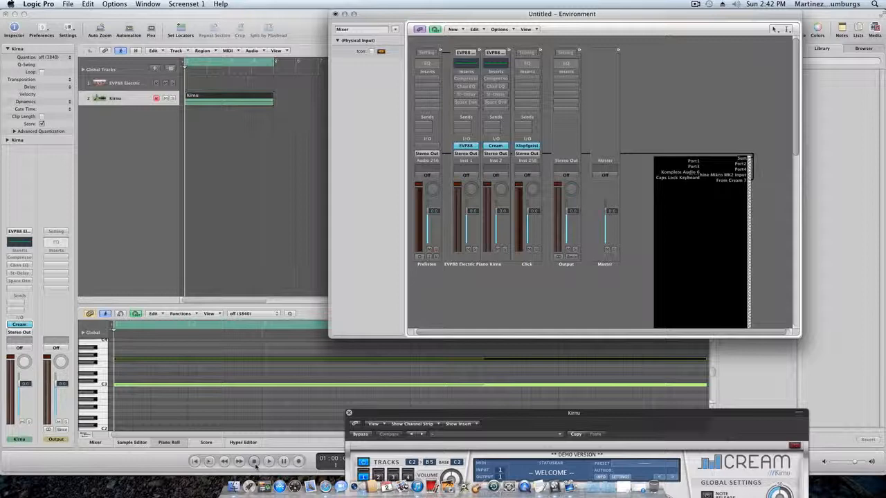
click(267, 461)
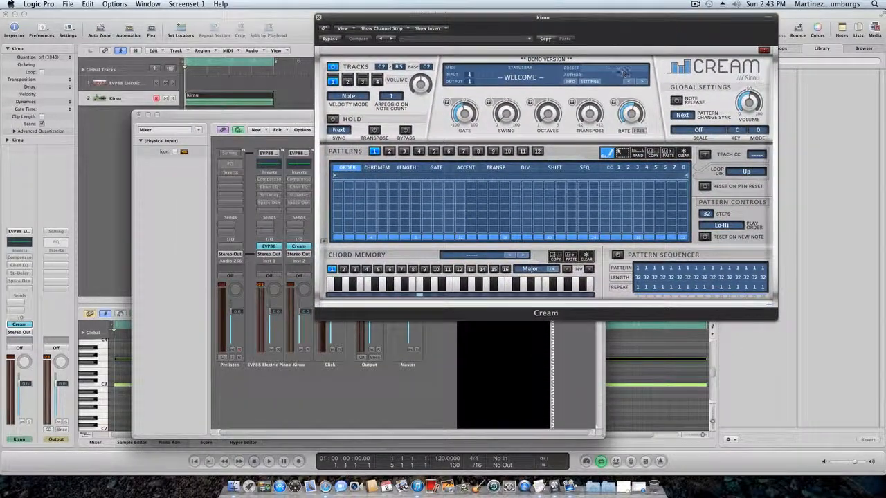
Load Cream's Factory > 3 rhythm > Chord rhythm 08 - 1-8k preset
click(609, 75)
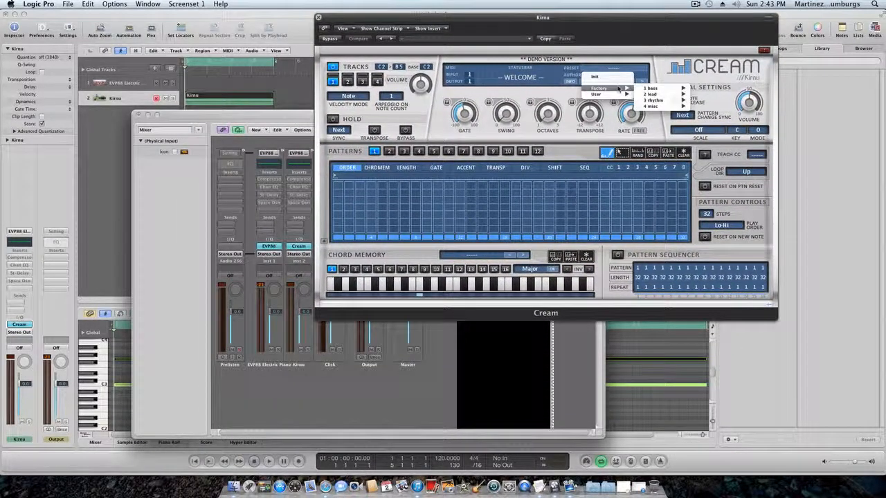
click(651, 94)
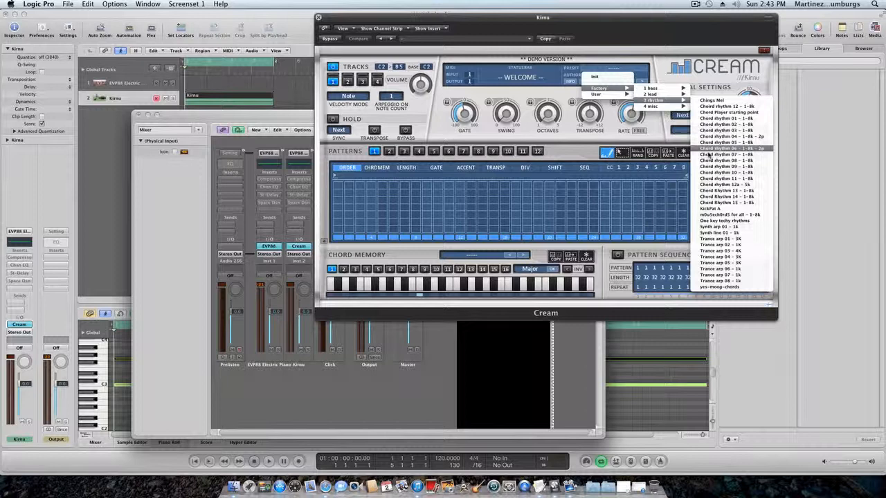
click(726, 159)
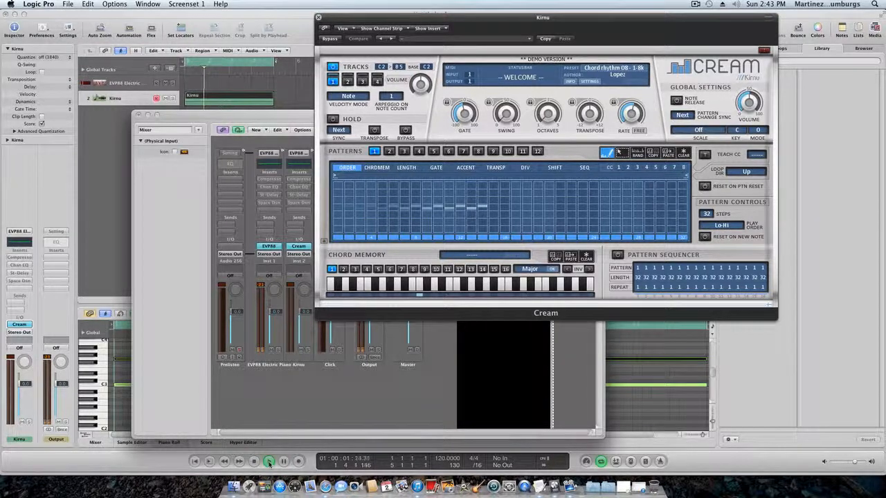
Audition Cream presets during playback, loading the Trance Arp 05 lead preset
click(268, 461)
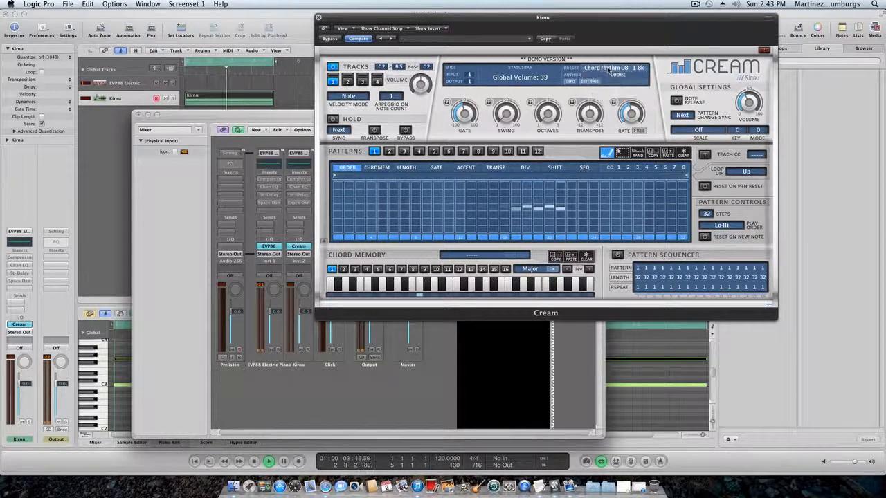
click(612, 68)
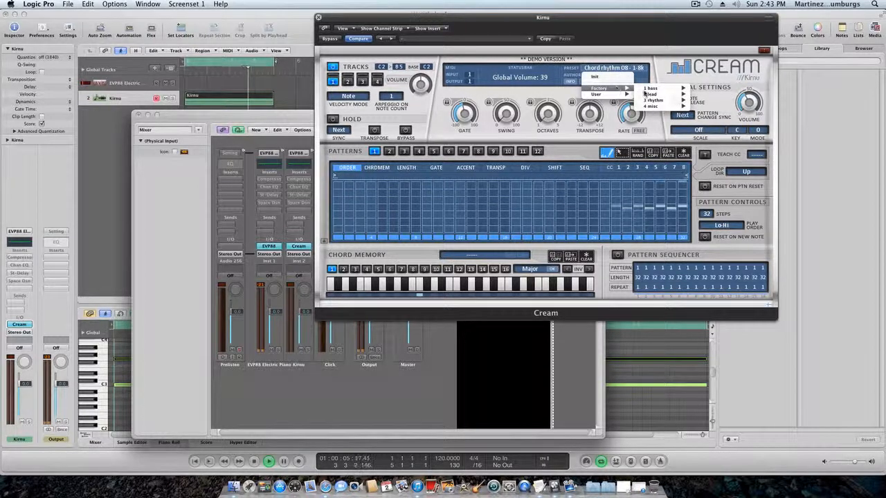
click(653, 94)
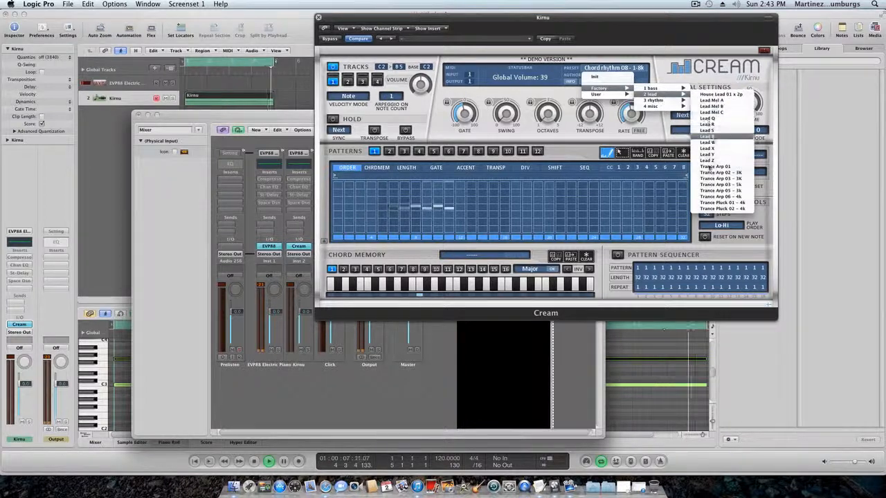
click(720, 184)
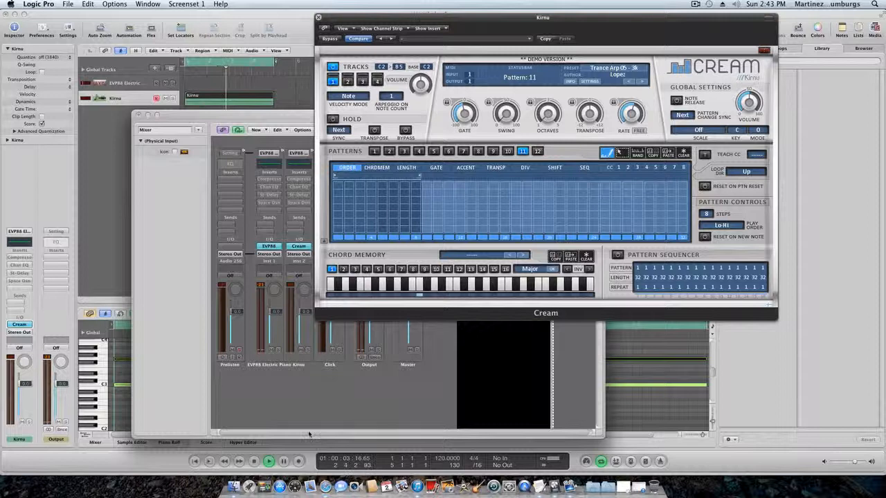
click(268, 461)
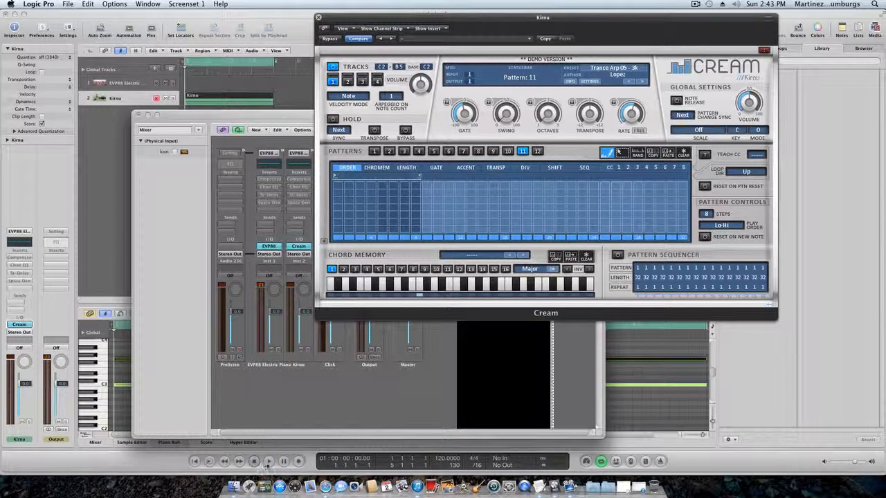
click(269, 460)
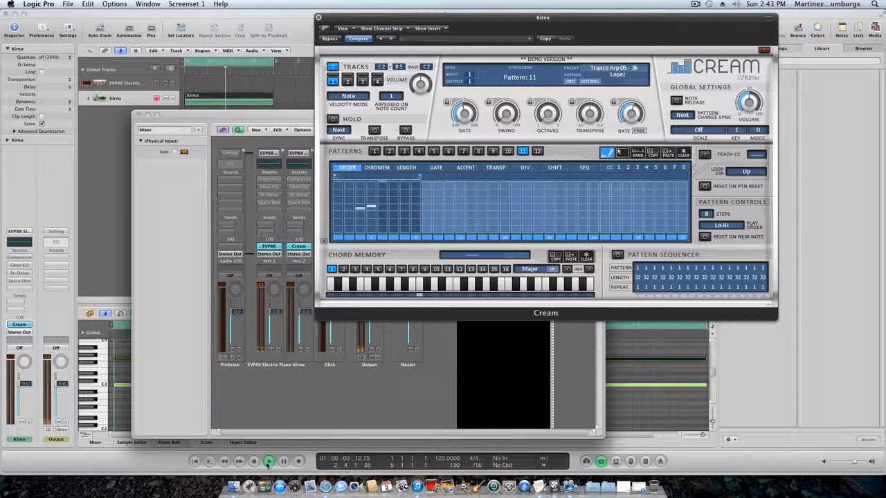
Switch Cream to the Trance arp 04 preset, stop playback, and bring up Maschine
click(612, 68)
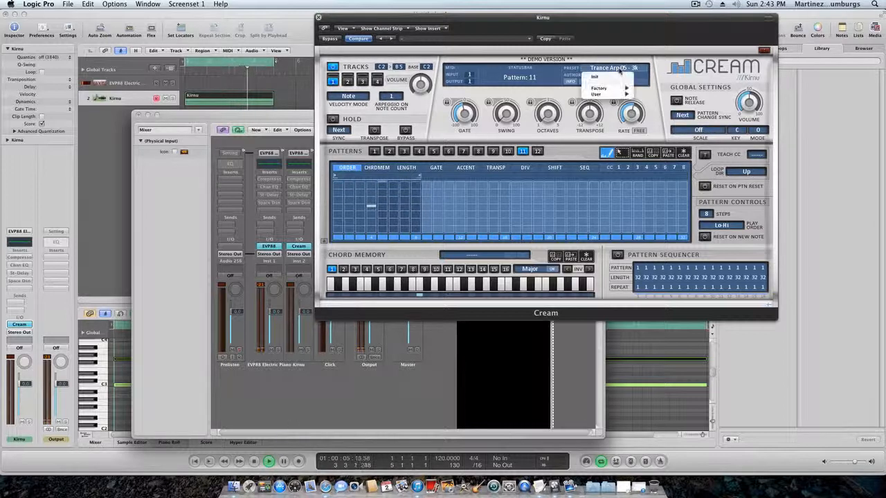
click(652, 94)
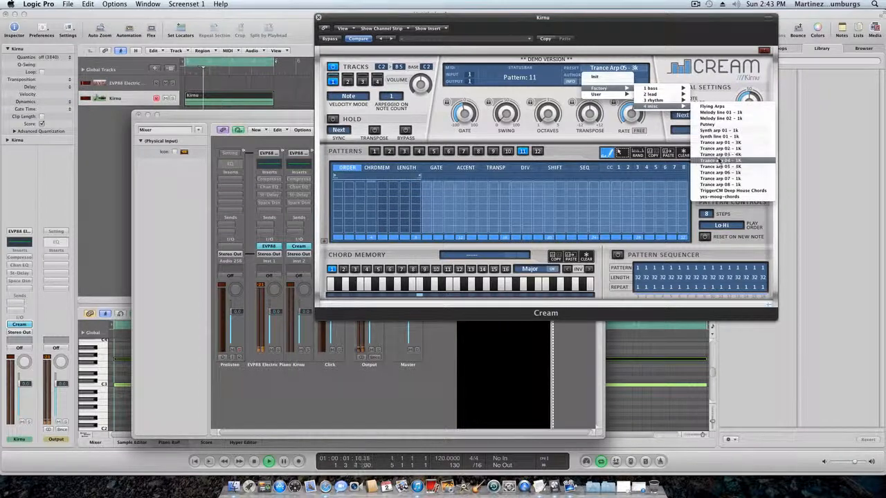
click(720, 161)
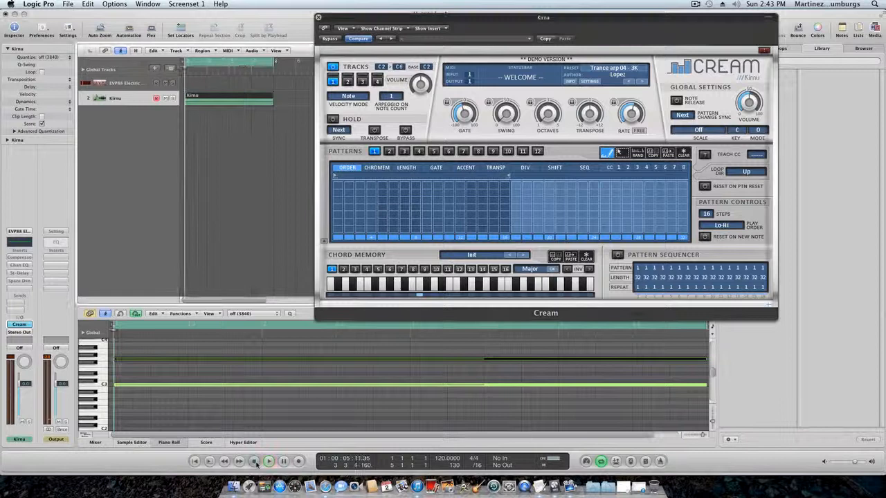
click(268, 461)
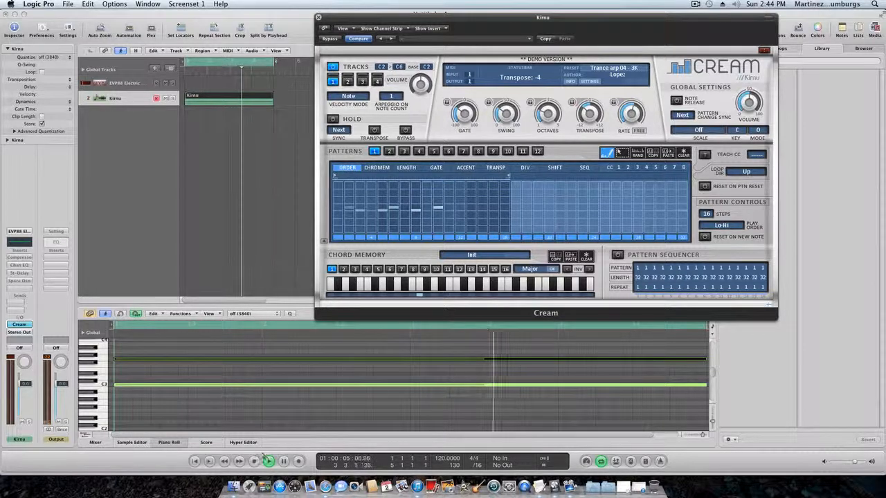
click(268, 461)
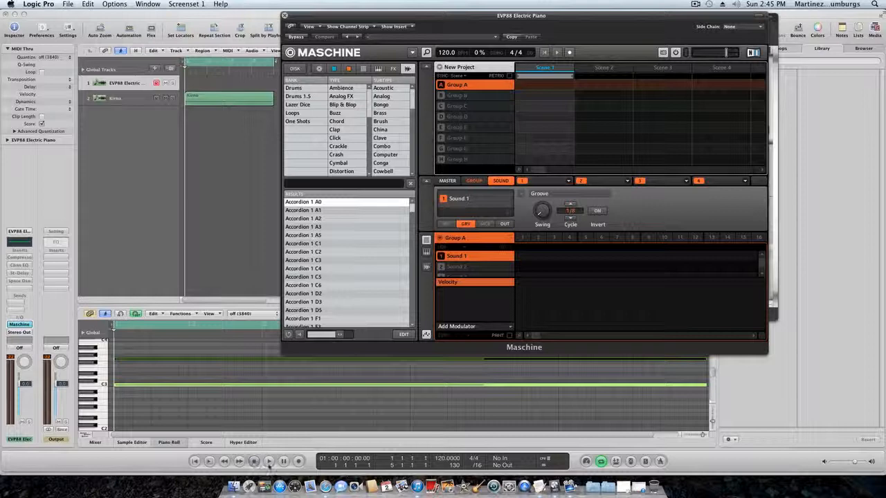
Filter Maschine's browser to Type: Chord, load Chord Eeprom 1, and play it
click(269, 461)
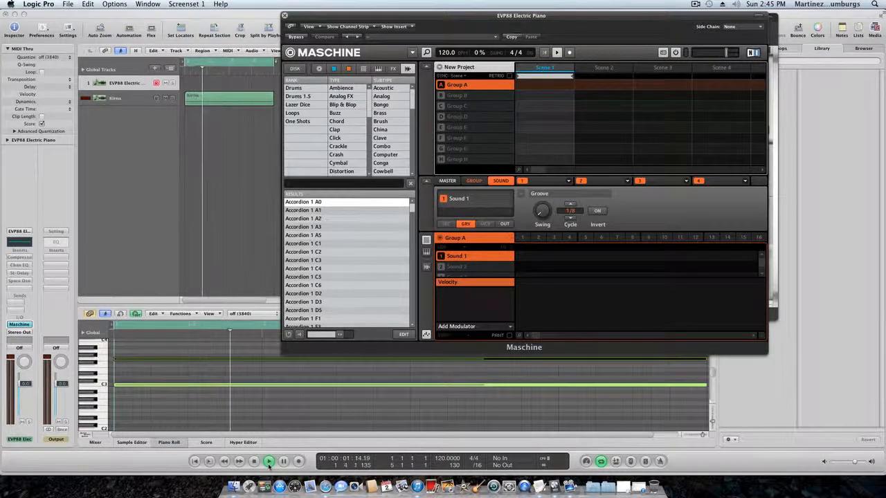
click(268, 461)
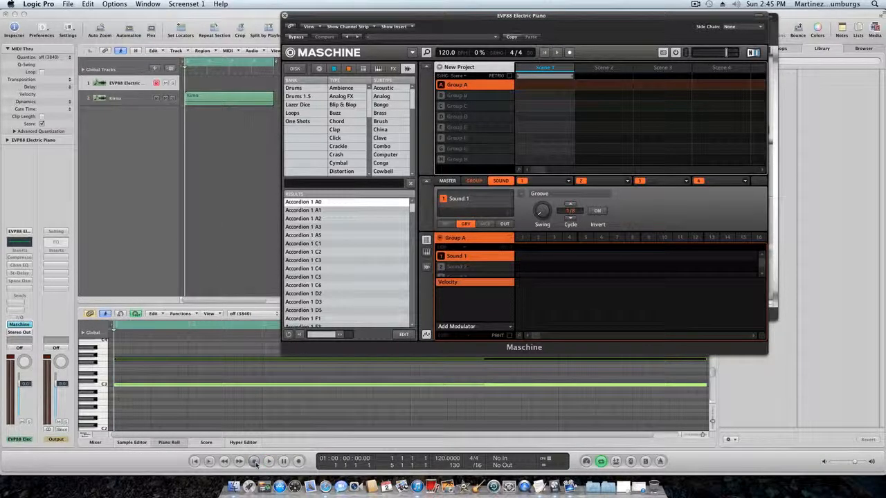
click(268, 461)
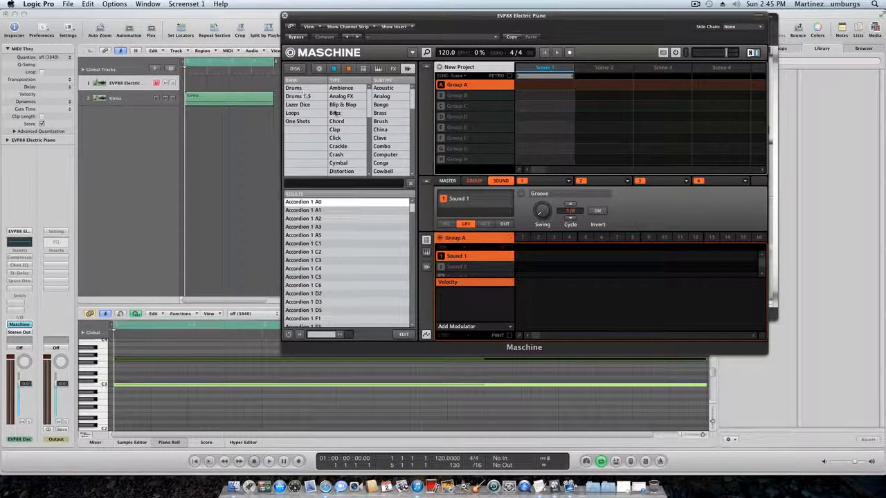
click(336, 121)
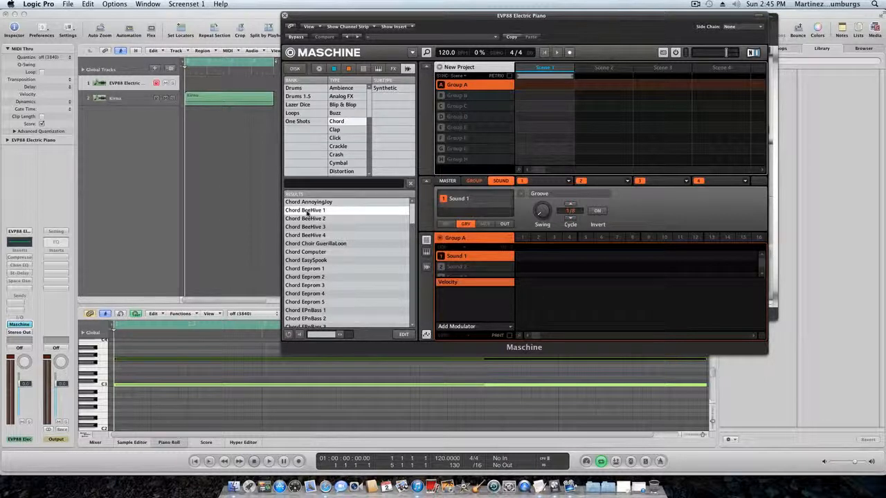
click(305, 268)
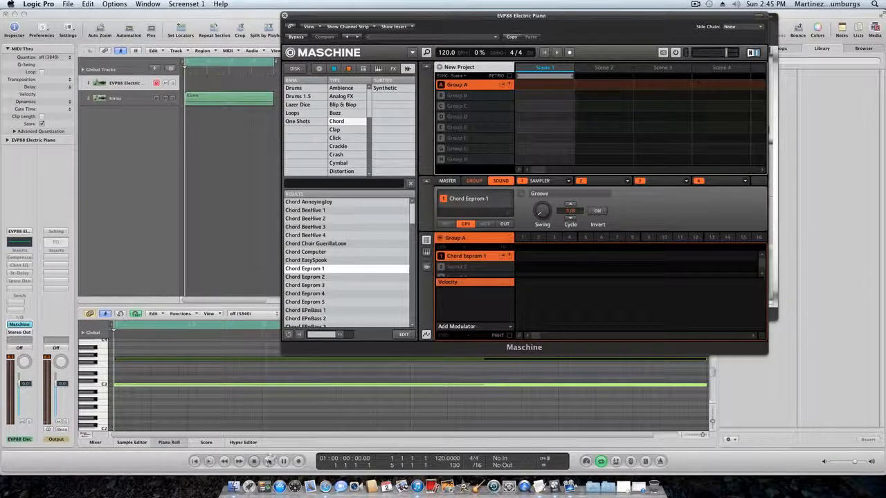
click(269, 461)
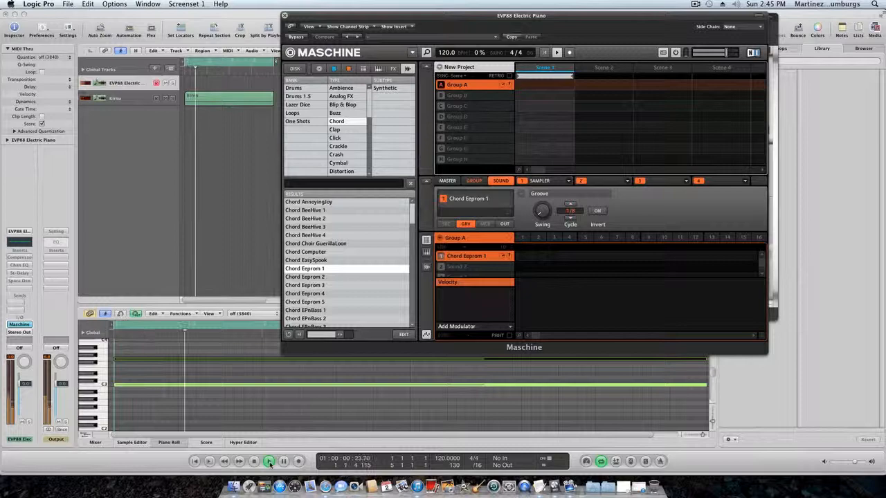
Bring Cream forward and load its Factory > 3 rhythm > Chord rhythm 12a - 5k preset
click(268, 461)
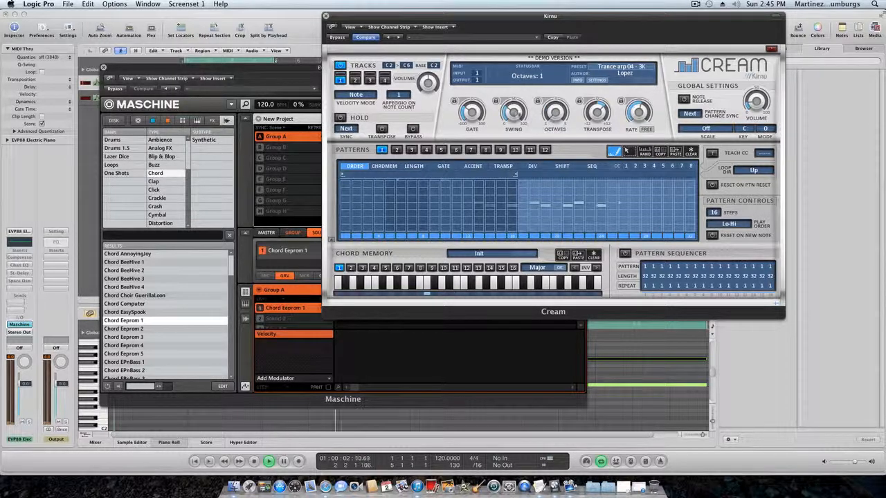
drag(472, 114, 472, 121)
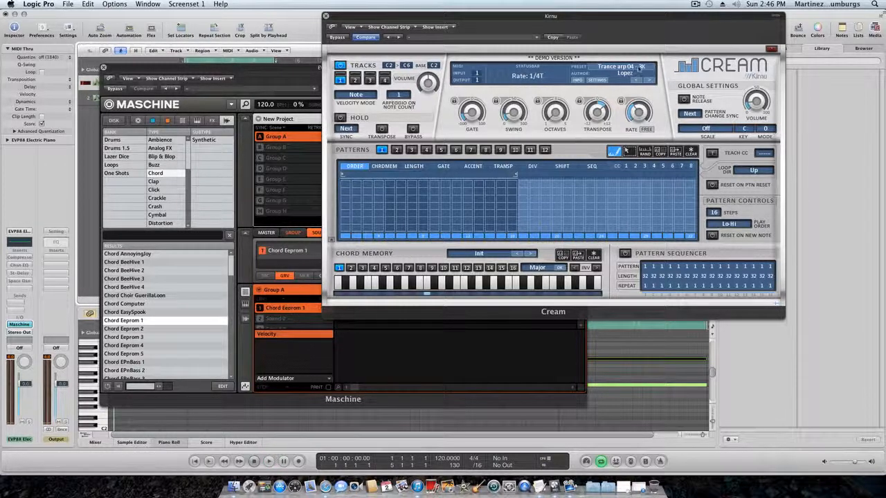
click(619, 74)
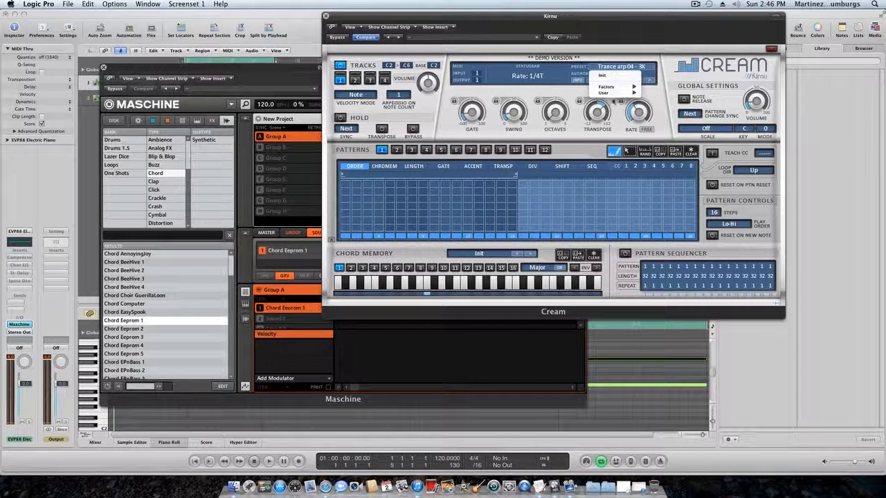
click(661, 99)
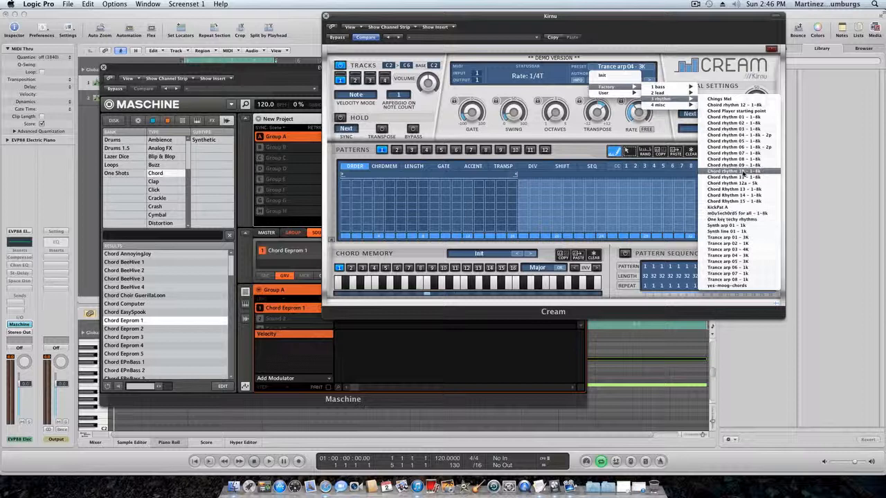
click(734, 171)
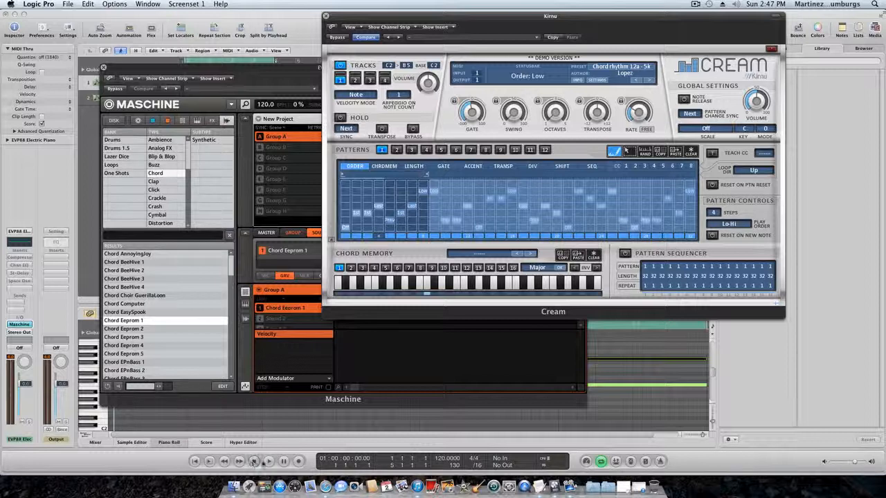
Load Chord Eeprom 3 into Maschine and audition it with playback
click(268, 461)
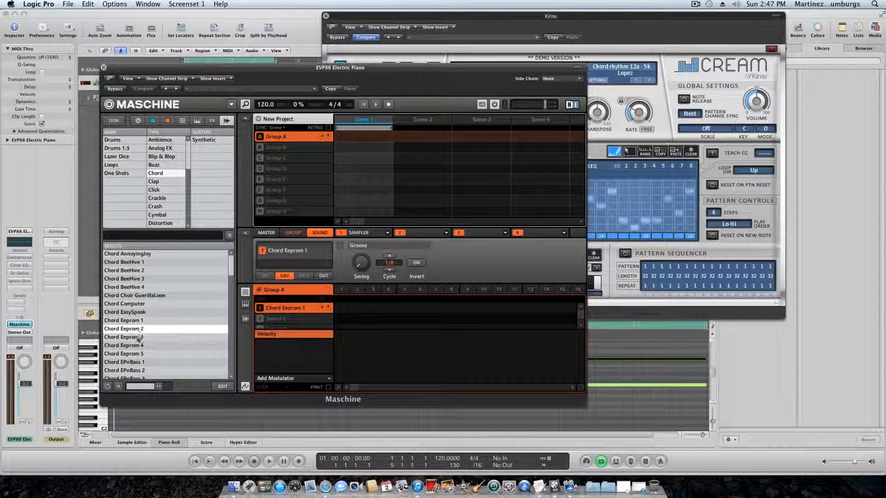
click(123, 337)
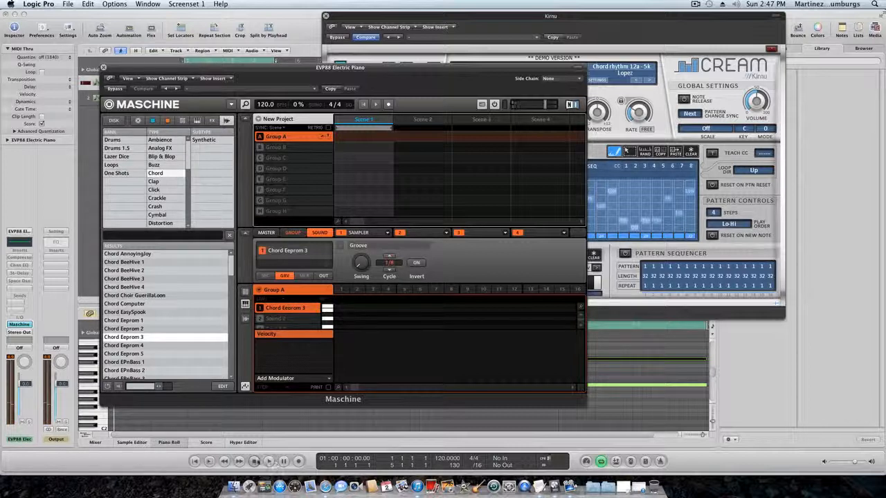
click(269, 461)
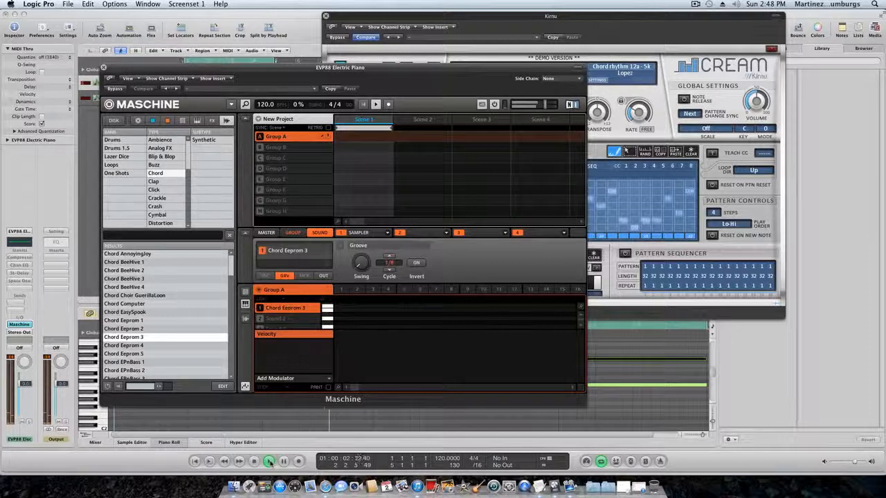
click(268, 461)
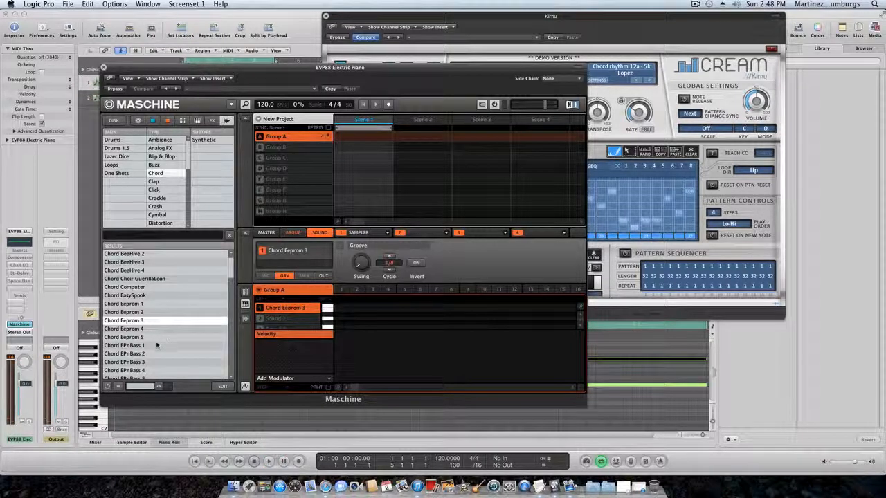
Swap in Chord Eeprom 4, play it, and return to the Cream window
click(124, 329)
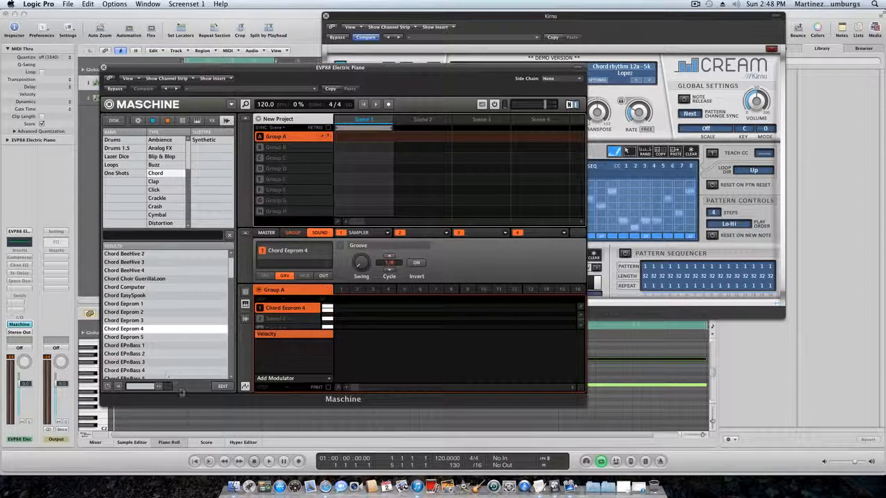
click(269, 461)
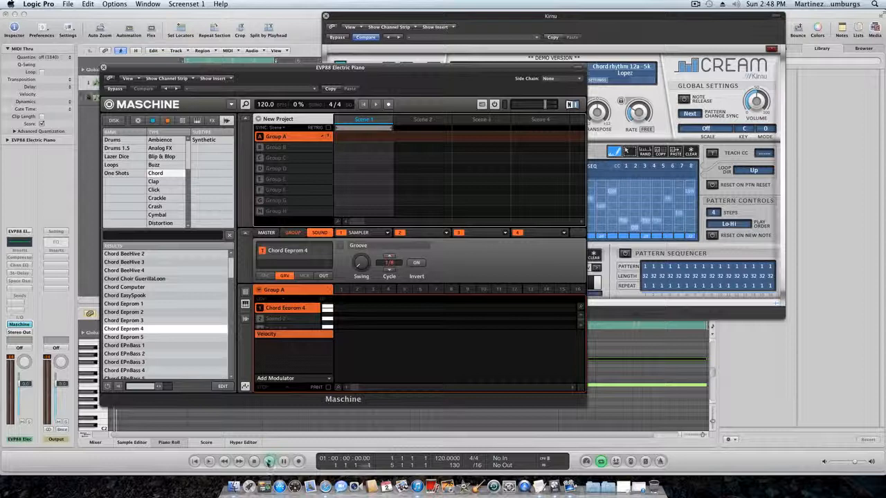
click(268, 461)
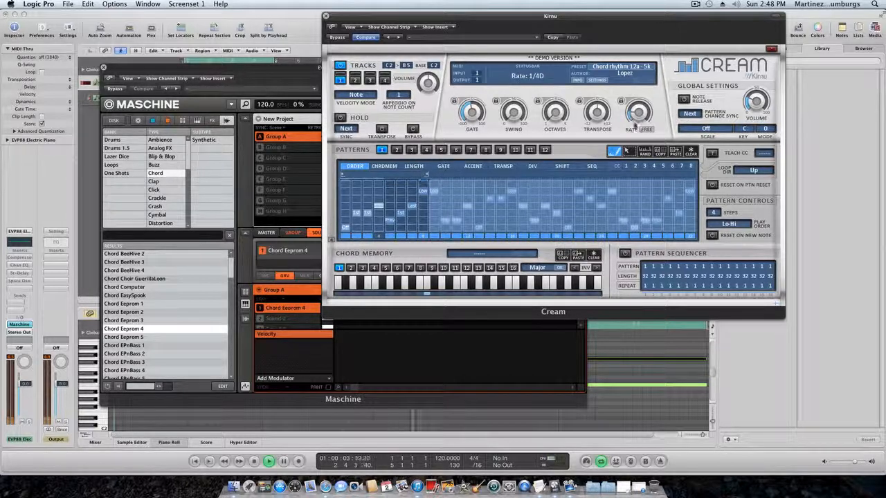
Give Cream a 2-octave range with note release on, try Minor then settle on Chromatic, and stop playback
drag(597, 111, 597, 125)
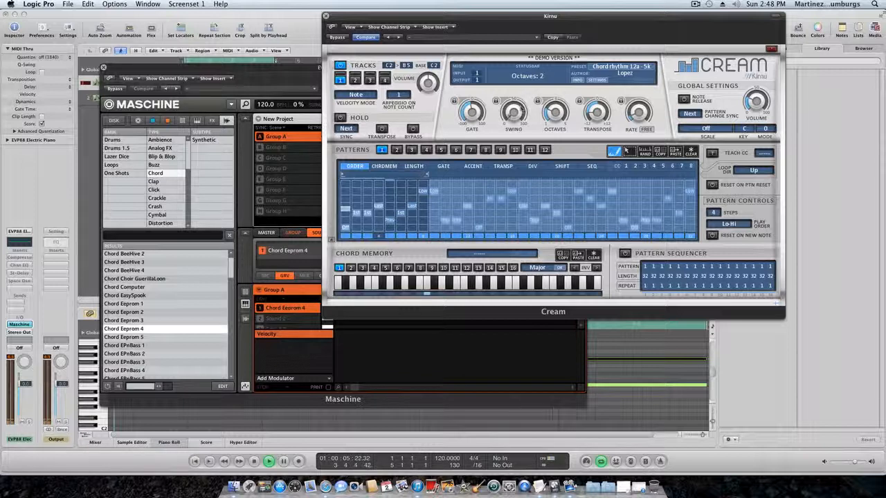
drag(513, 107, 513, 101)
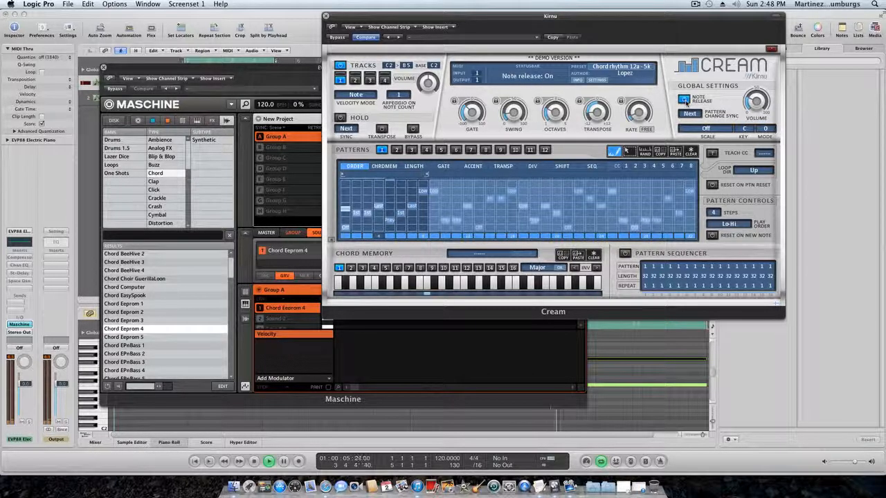
click(720, 128)
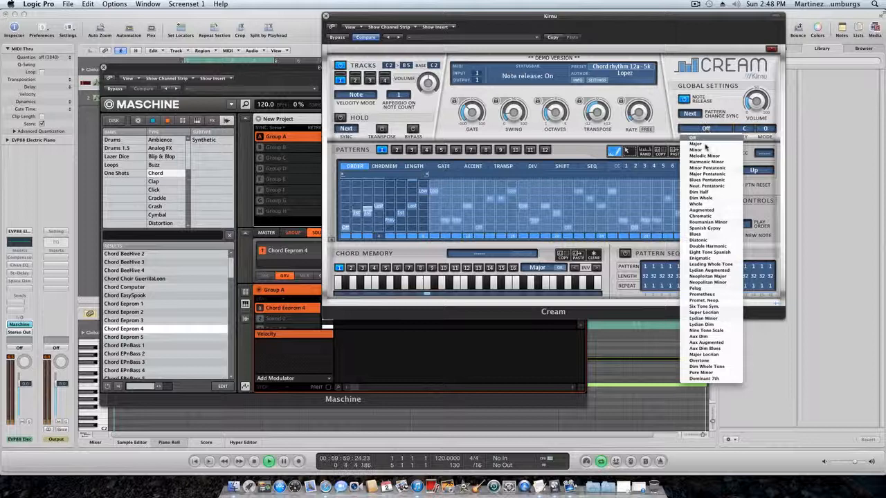
click(697, 150)
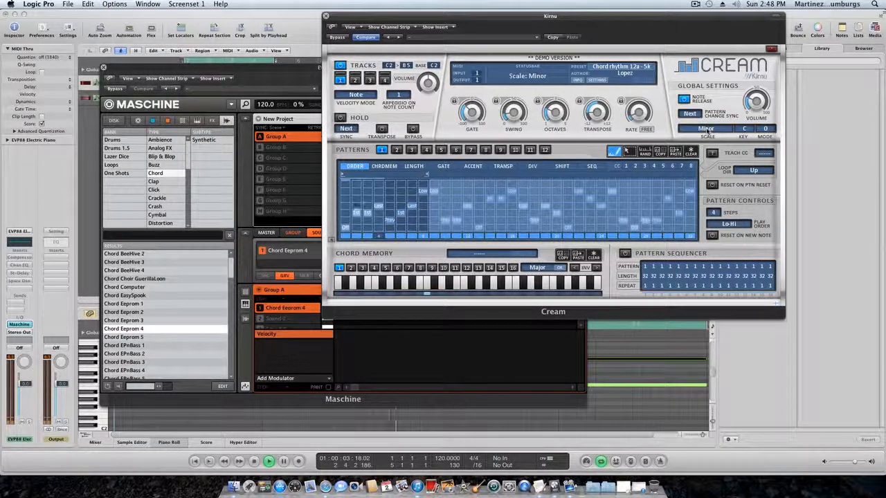
click(706, 128)
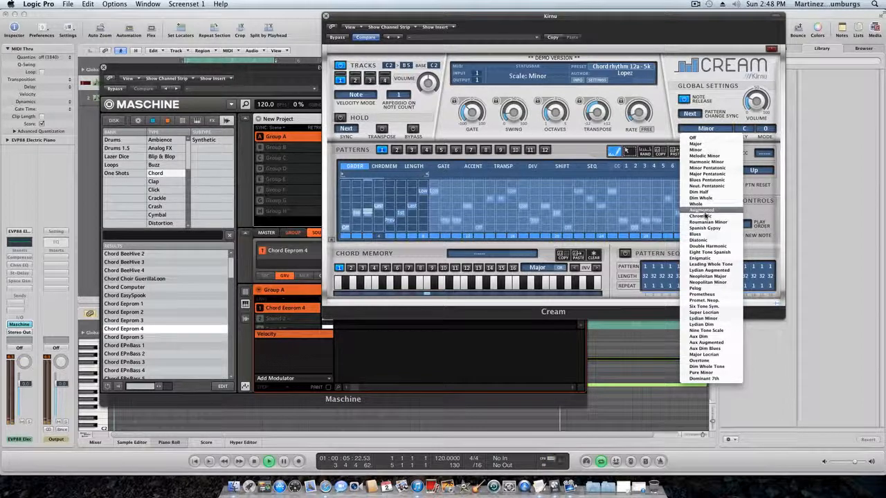
click(699, 216)
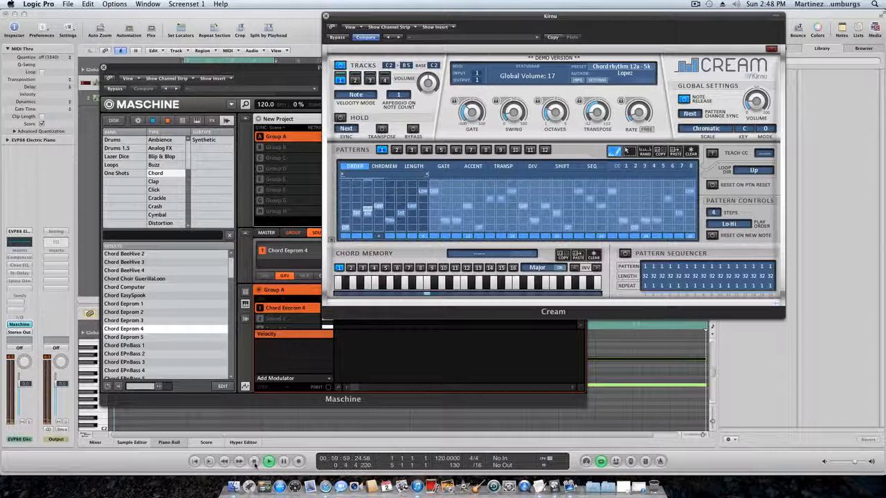
click(268, 461)
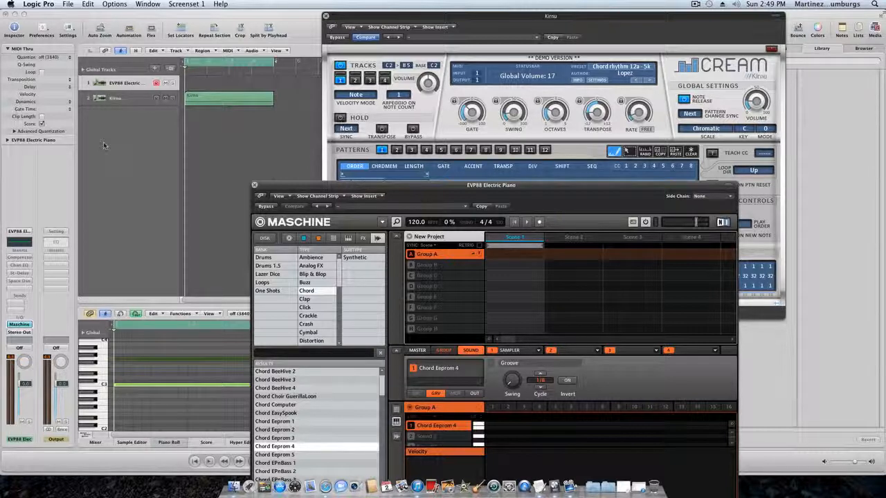
mouse_move(606, 24)
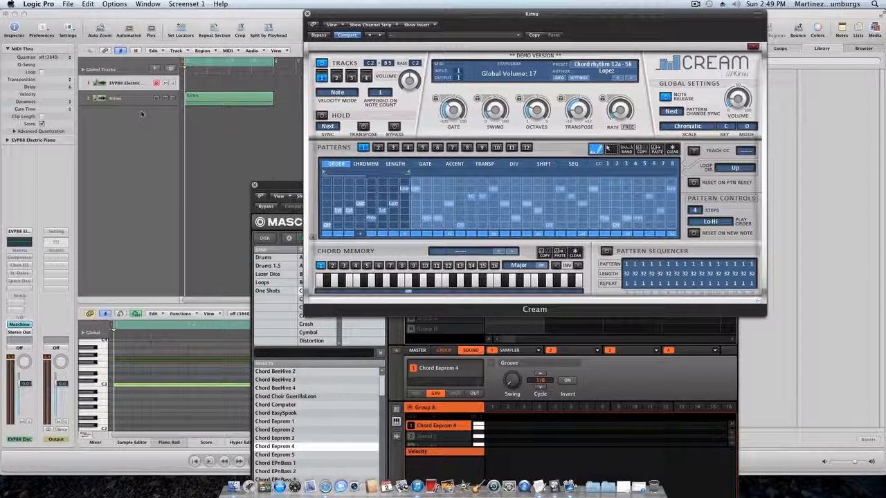
mouse_move(131, 145)
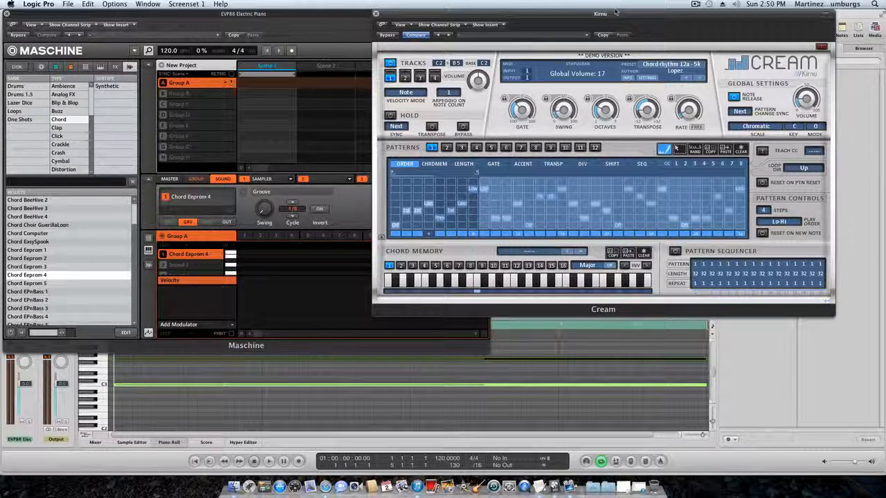
Use the top title bar to arrange the Maschine and Cream plug-in windows so both show
click(696, 4)
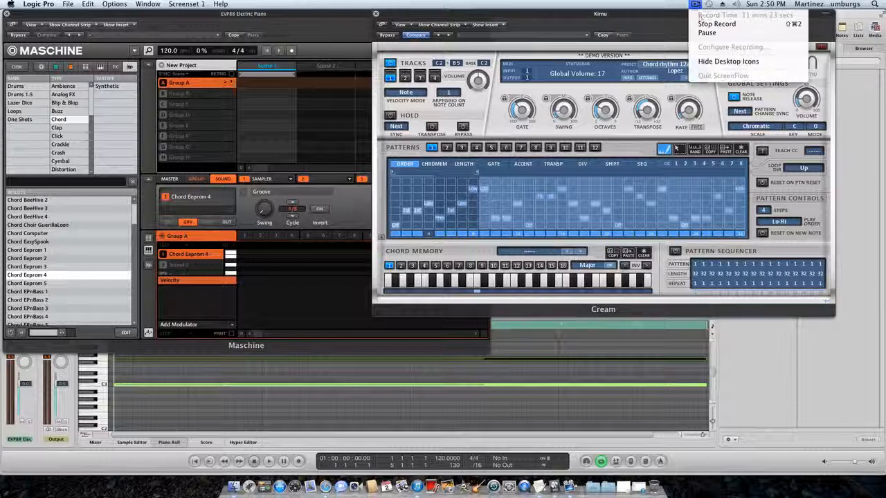